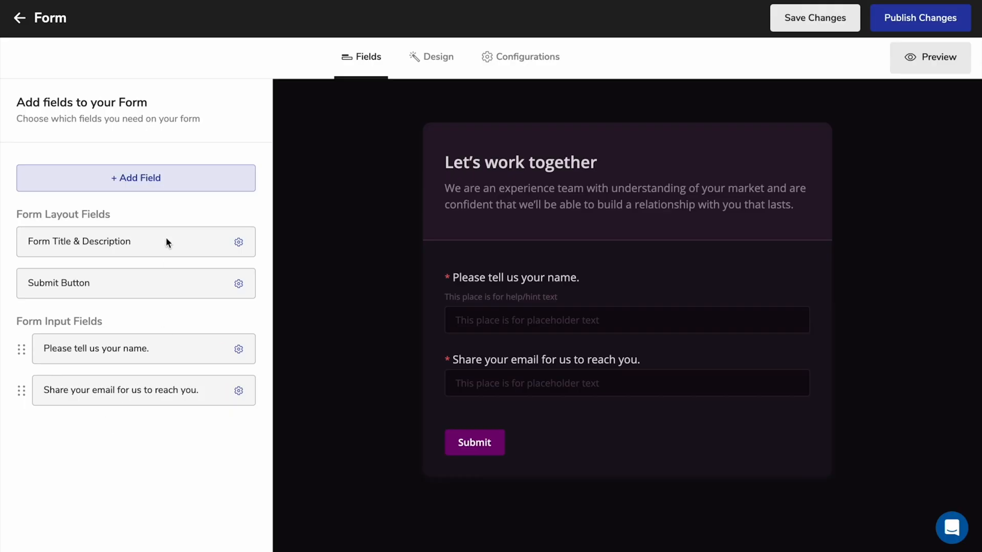
- Add the Type of Prospects dropdown from Available Fields to the form
{"action": "left_click", "coordinate": [135, 178]}
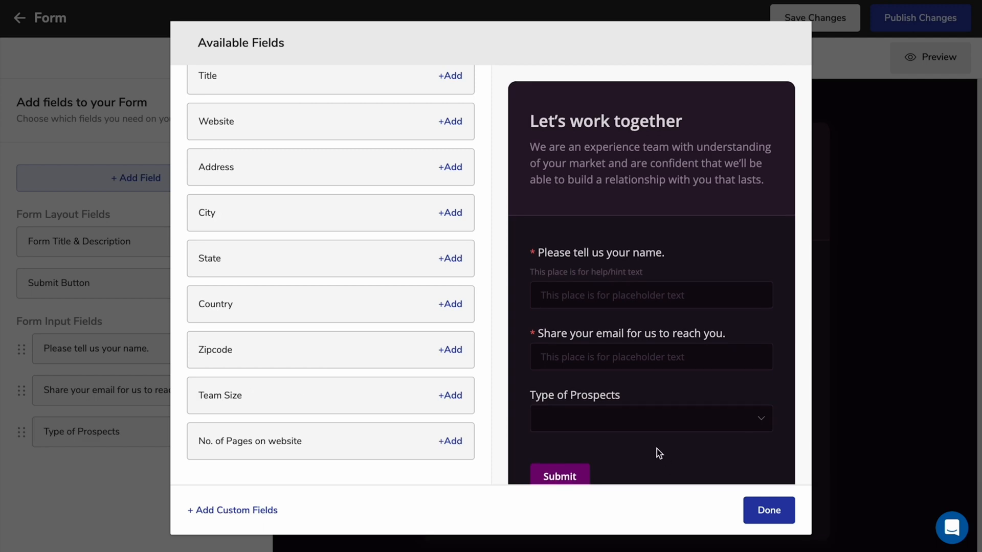
{"action": "left_click", "coordinate": [768, 510]}
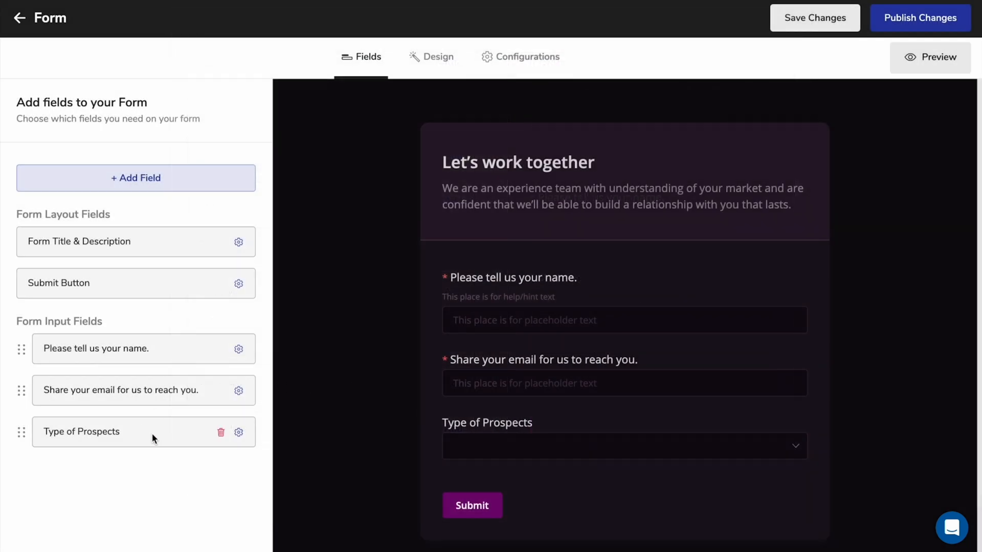
- Retitle the field 'What kind of a Website do you run?' and make it mandatory
{"action": "left_click", "coordinate": [238, 432]}
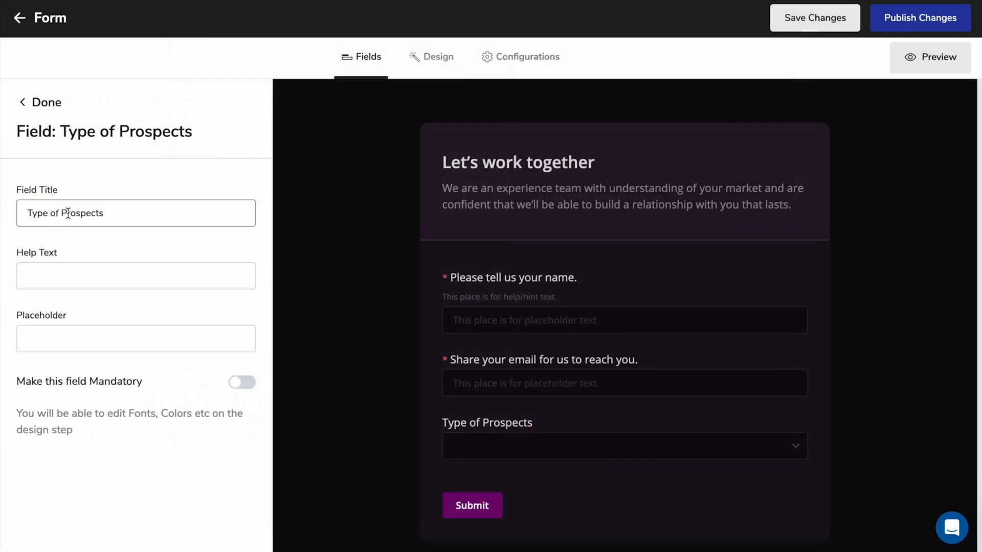
{"action": "type", "text": "What kind of a Website do you run?"}
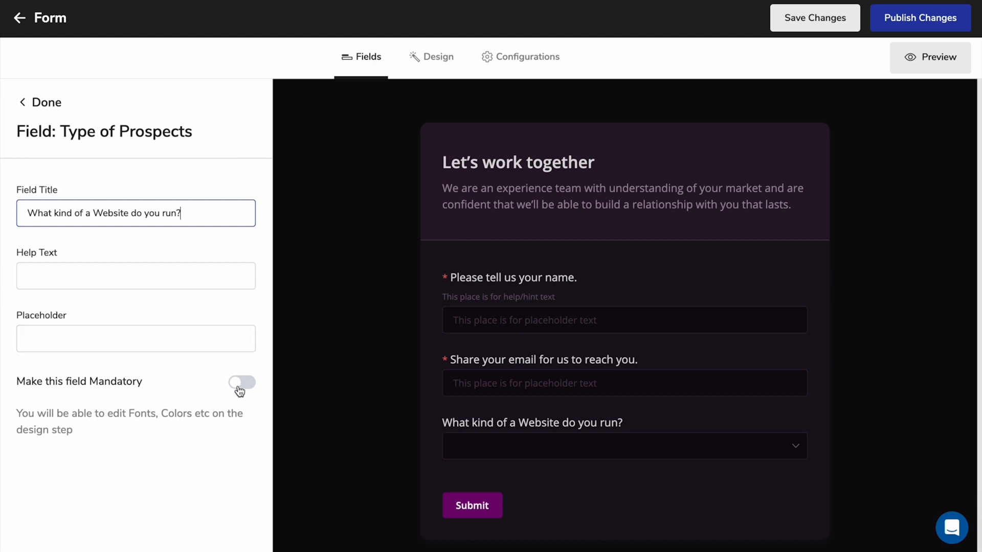
{"action": "left_click", "coordinate": [437, 56]}
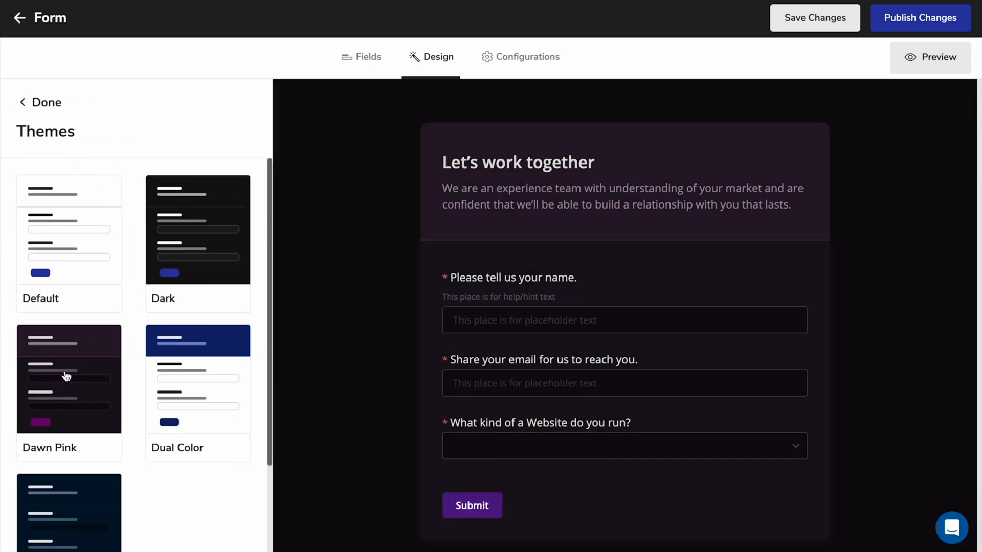
{"action": "left_click", "coordinate": [526, 57]}
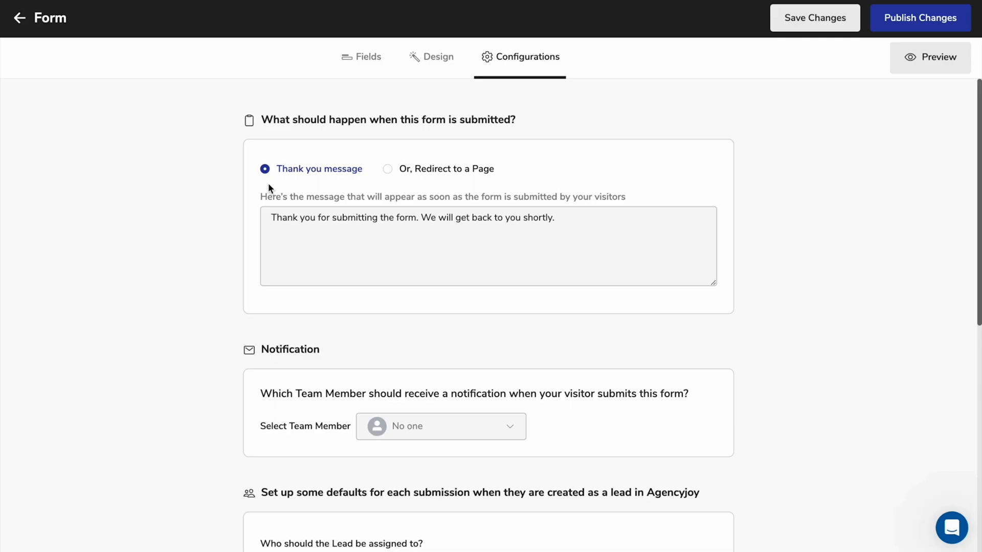
{"action": "mouse_move", "coordinate": [391, 190]}
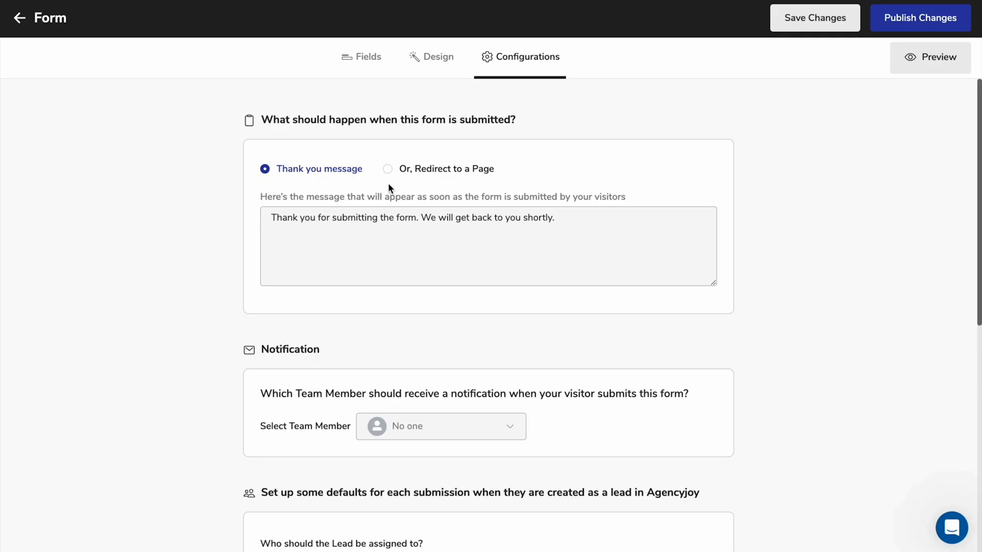
{"action": "left_click", "coordinate": [387, 169]}
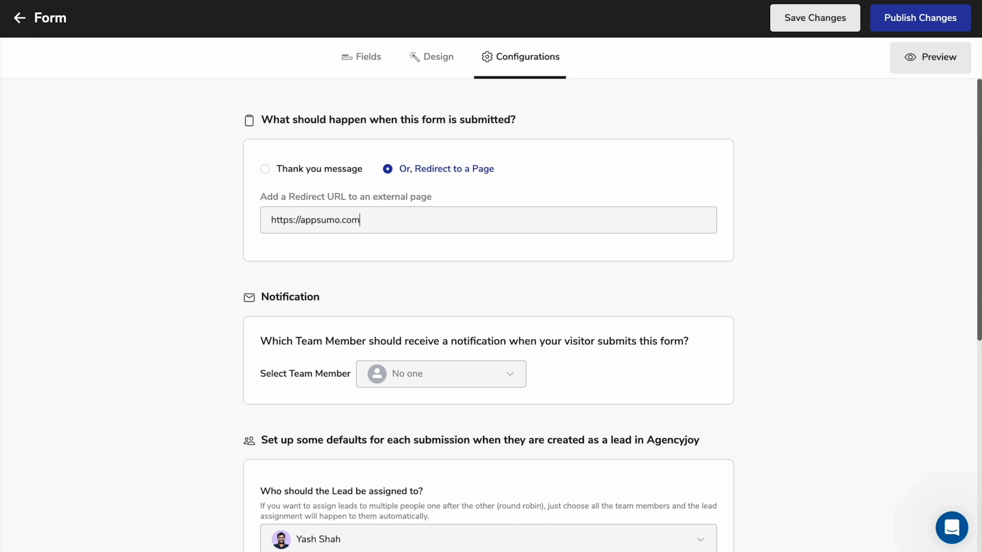
{"action": "scroll", "scroll_direction": "down", "scroll_amount": 3}
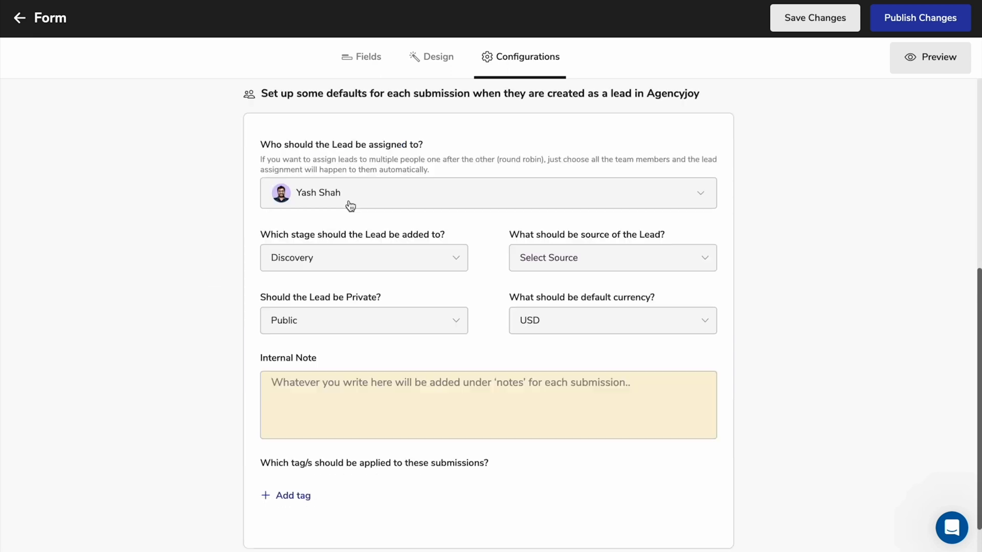
- Default new leads to both assignees, Qualified stage and Website source
{"action": "left_click", "coordinate": [488, 193]}
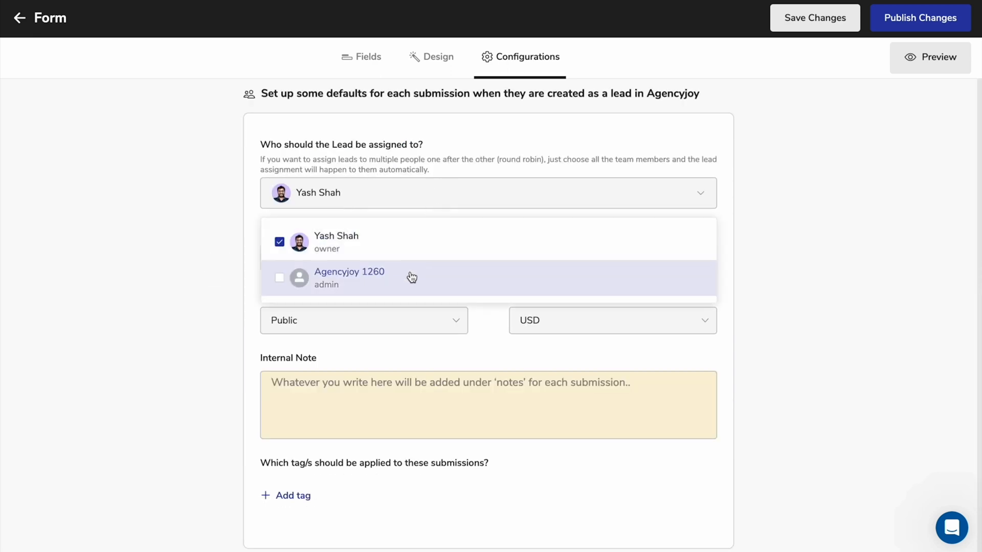
{"action": "left_click", "coordinate": [279, 277]}
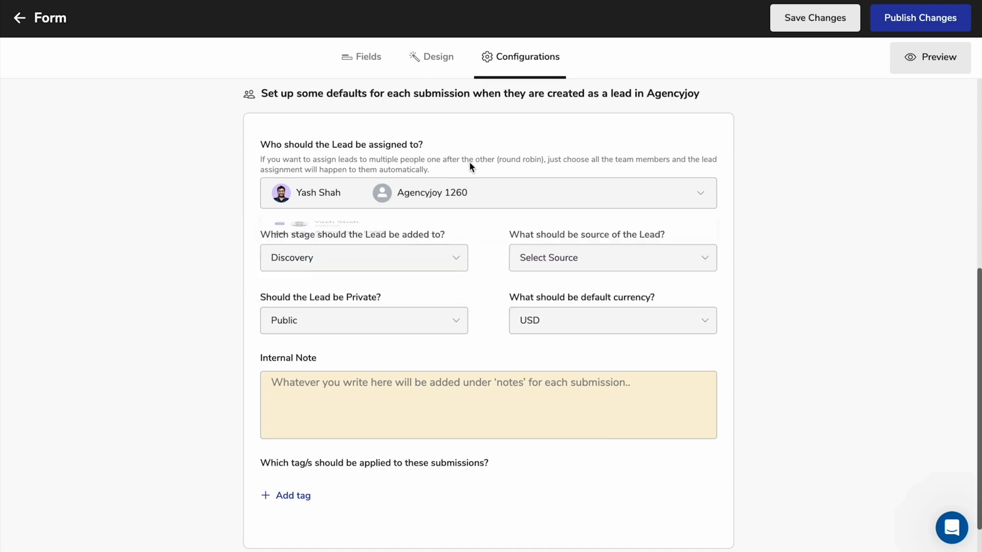
{"action": "left_click", "coordinate": [364, 257]}
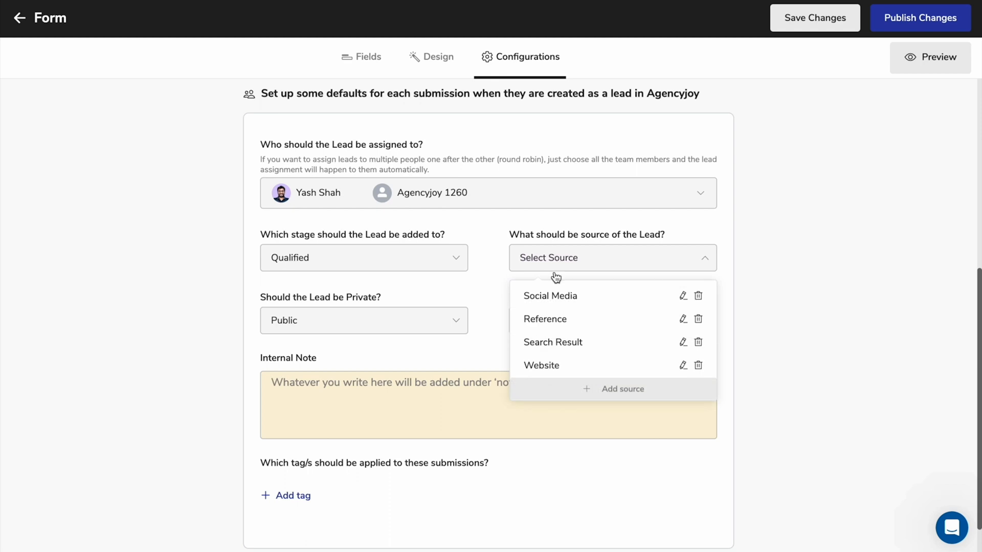
{"action": "left_click", "coordinate": [541, 365]}
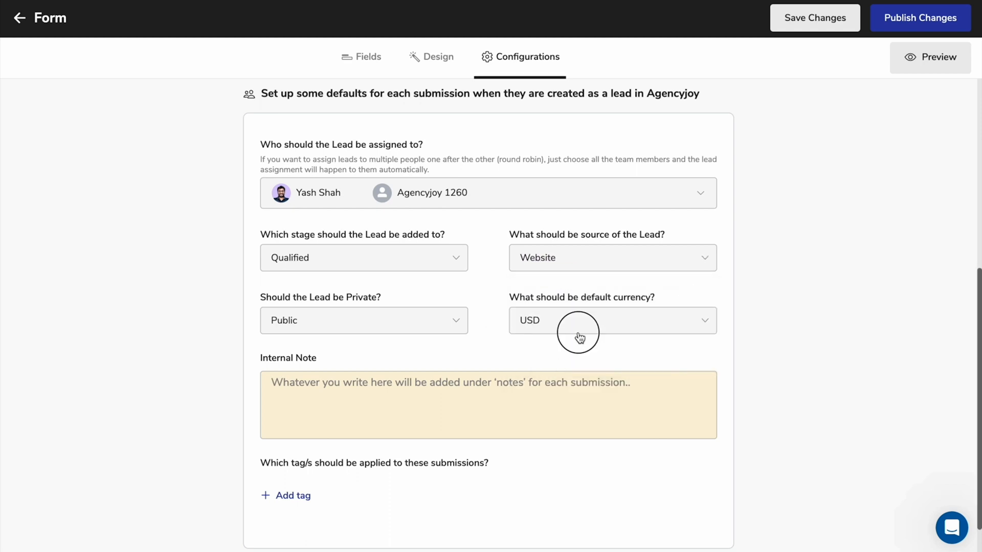
- Set GBP currency with High Value and A Lister tags, publish the form, and start an email template with Joy Assist
{"action": "left_click", "coordinate": [612, 320]}
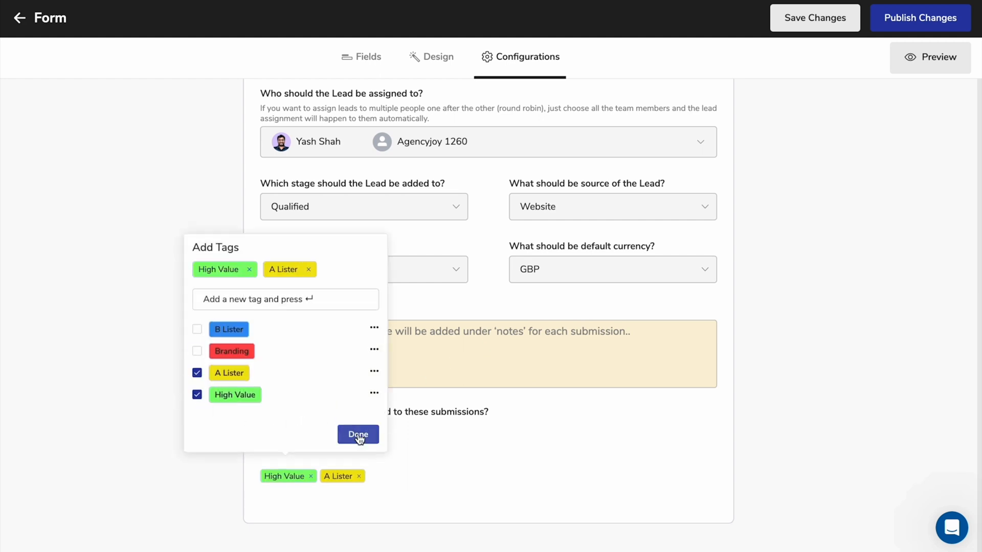
{"action": "left_click", "coordinate": [920, 17]}
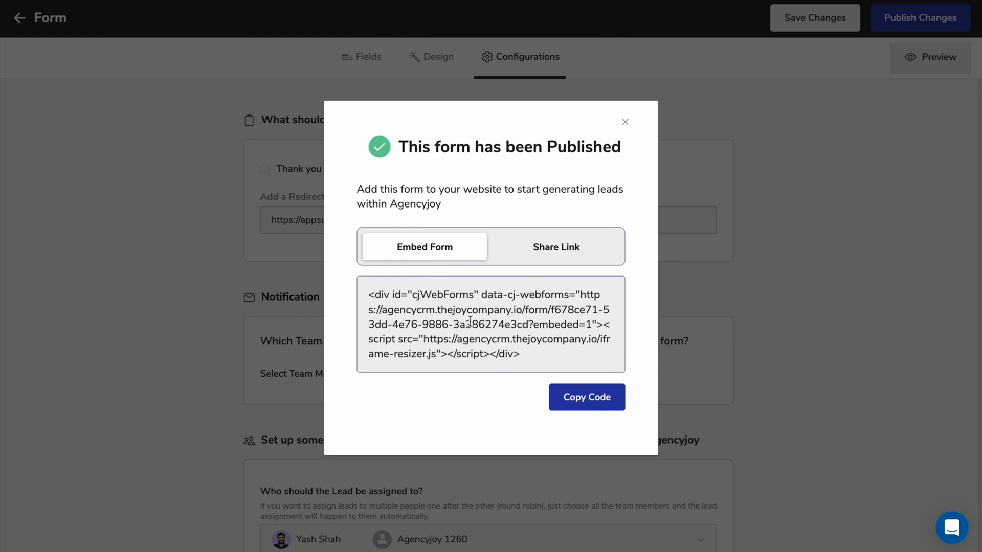
{"action": "left_click", "coordinate": [556, 247]}
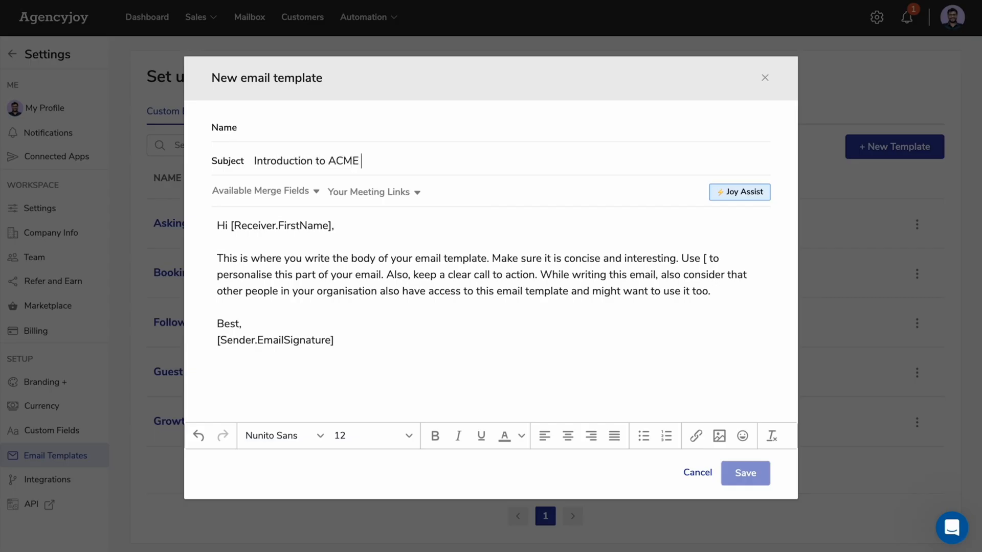
{"action": "left_click", "coordinate": [739, 192]}
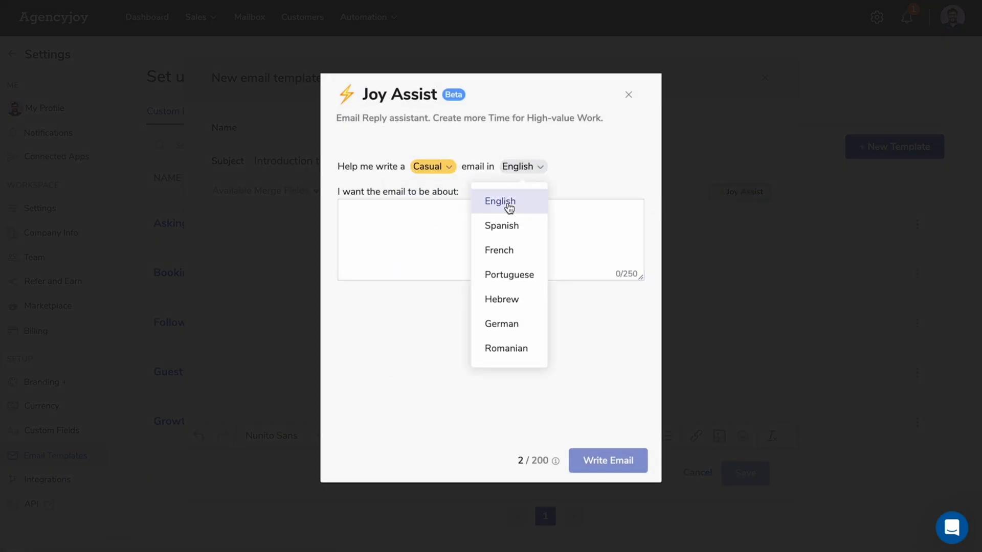
- Generate a casual English email on 'introducing website development services for large brands'
{"action": "type", "text": "introducing website development services for large brands"}
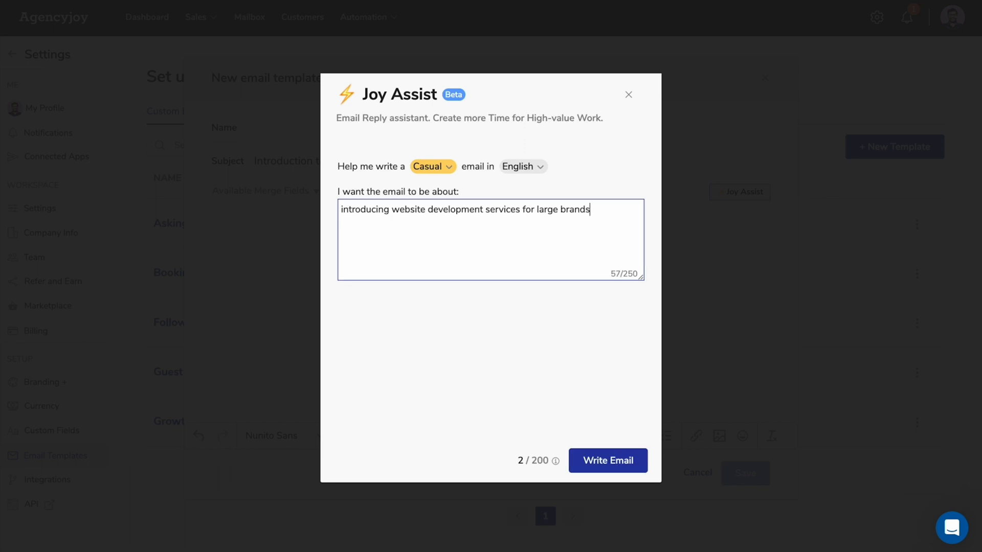
{"action": "left_click", "coordinate": [607, 460]}
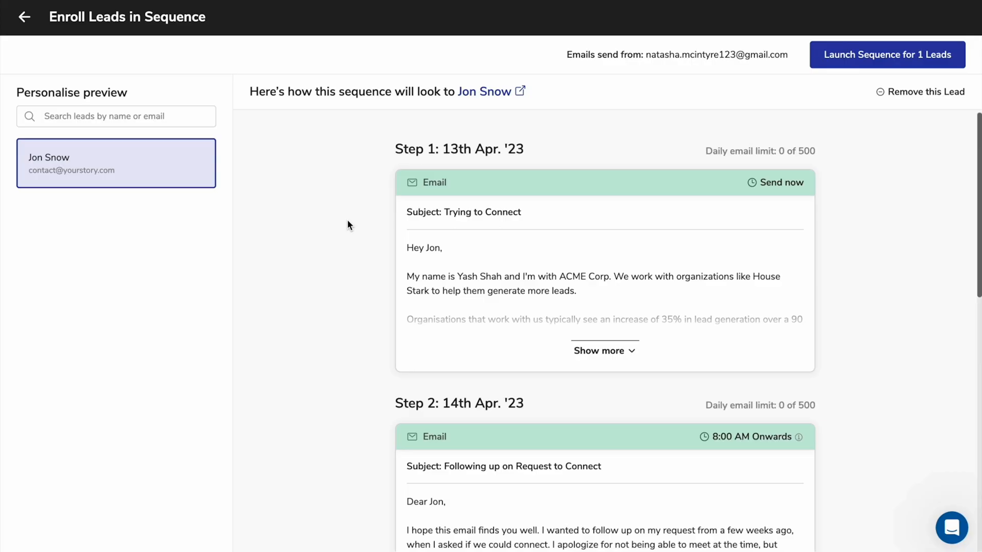
- Launch the Warming up Prospects sequence for the one previewed lead
{"action": "scroll", "scroll_direction": "down", "scroll_amount": 3}
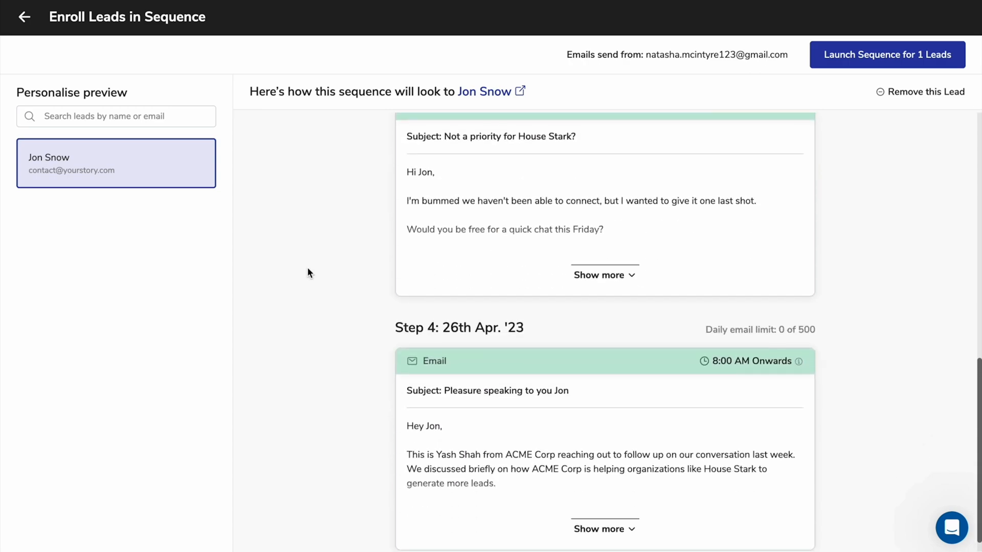
{"action": "left_click", "coordinate": [887, 54]}
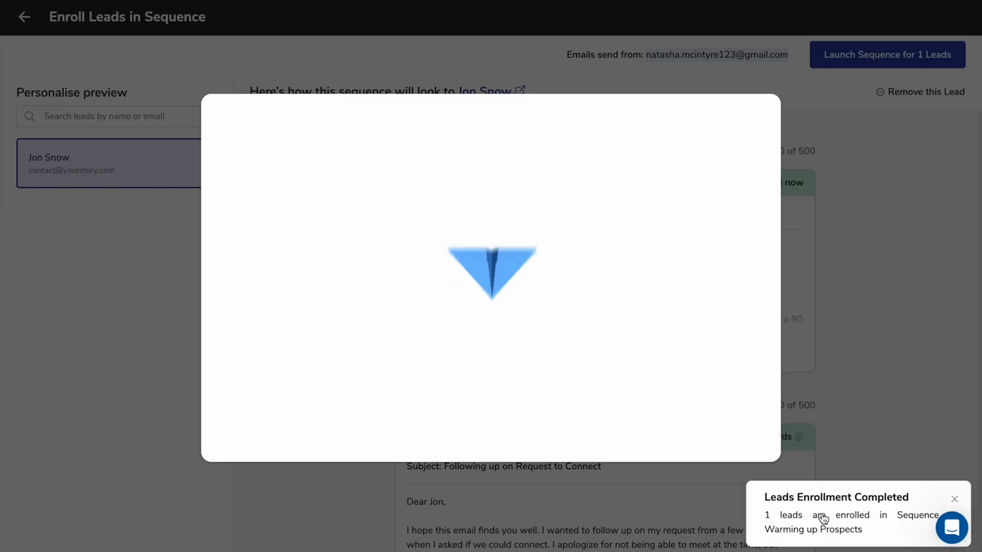